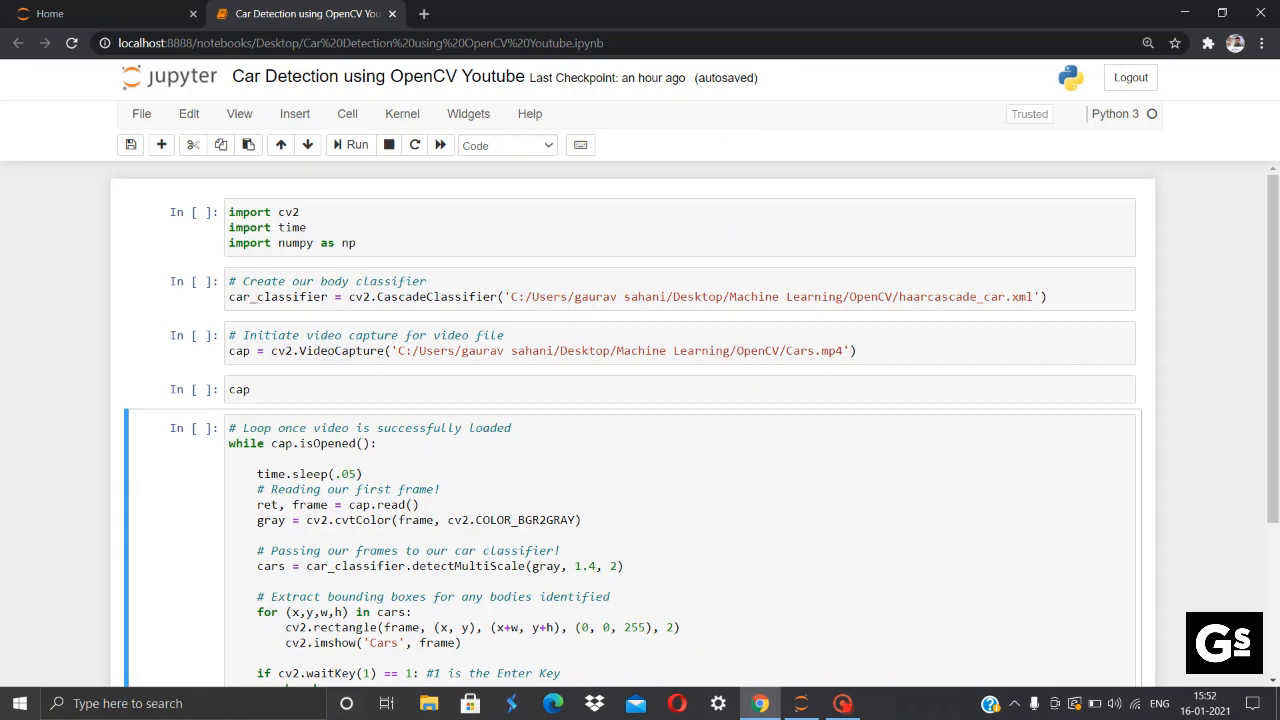
pyautogui.moveTo(724, 322)
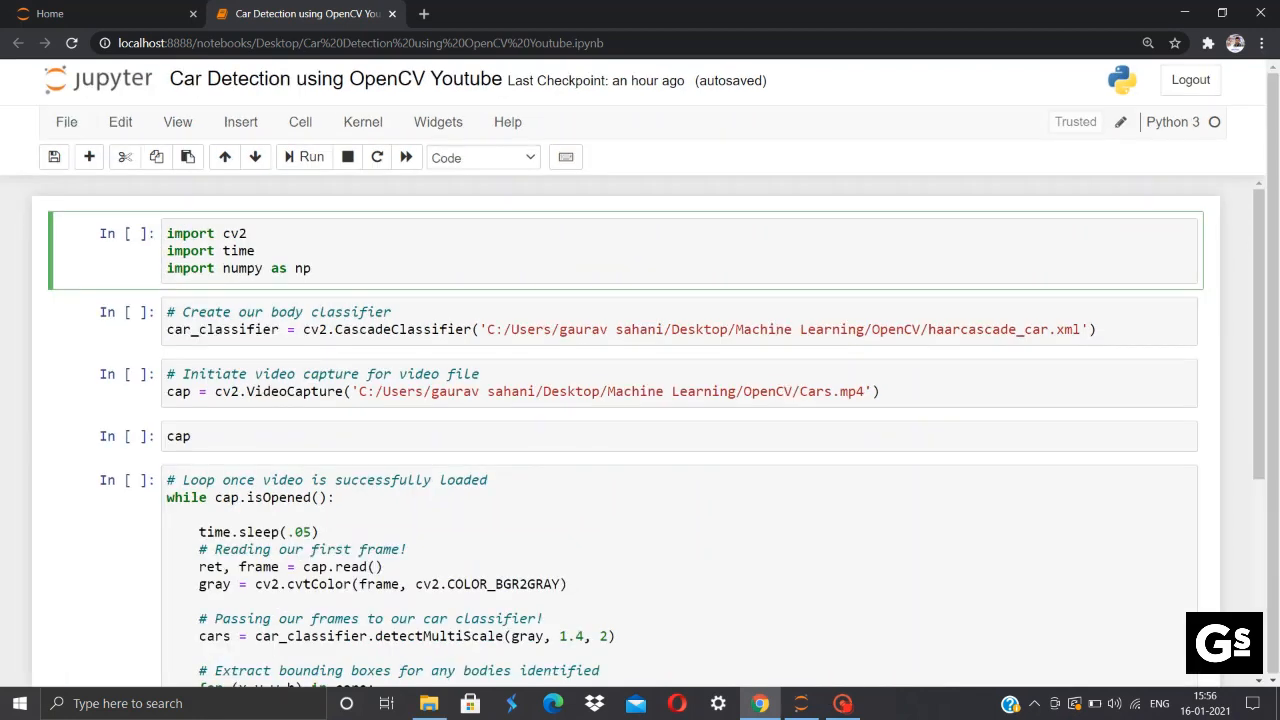
# - Run the first cell to import cv2, time and numpy
pyautogui.click(200, 232)
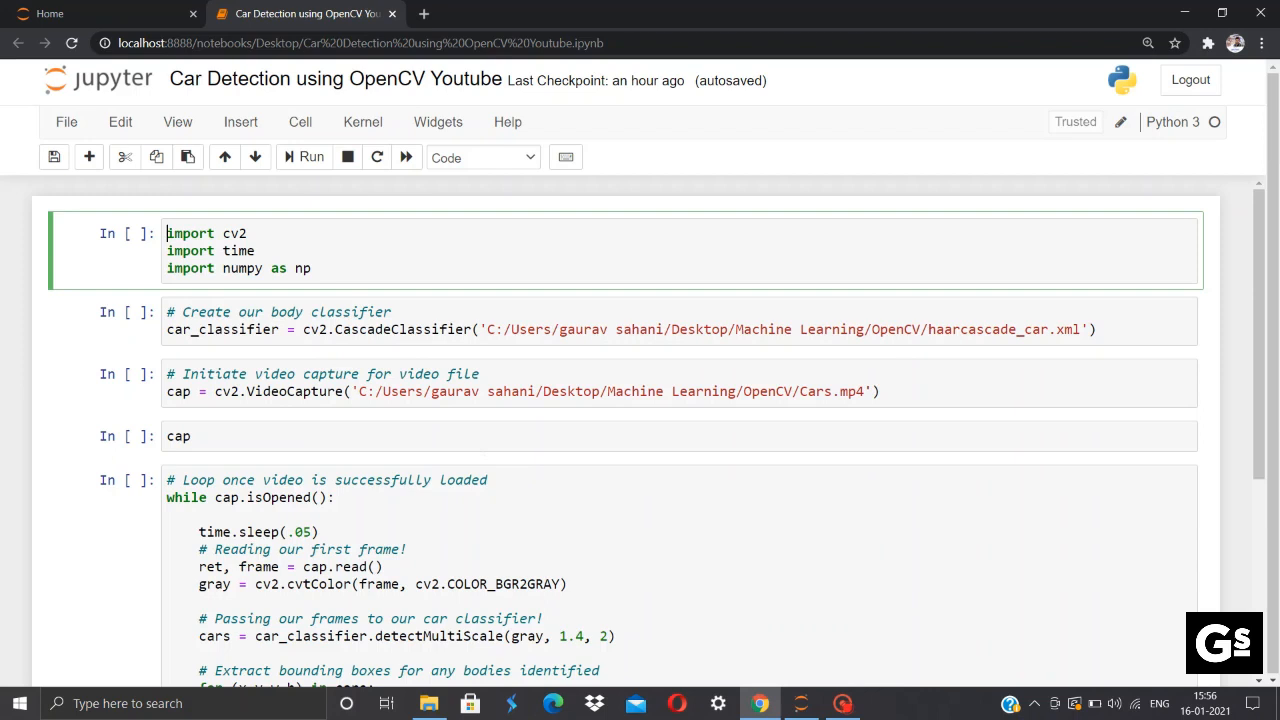
pyautogui.moveTo(484, 456)
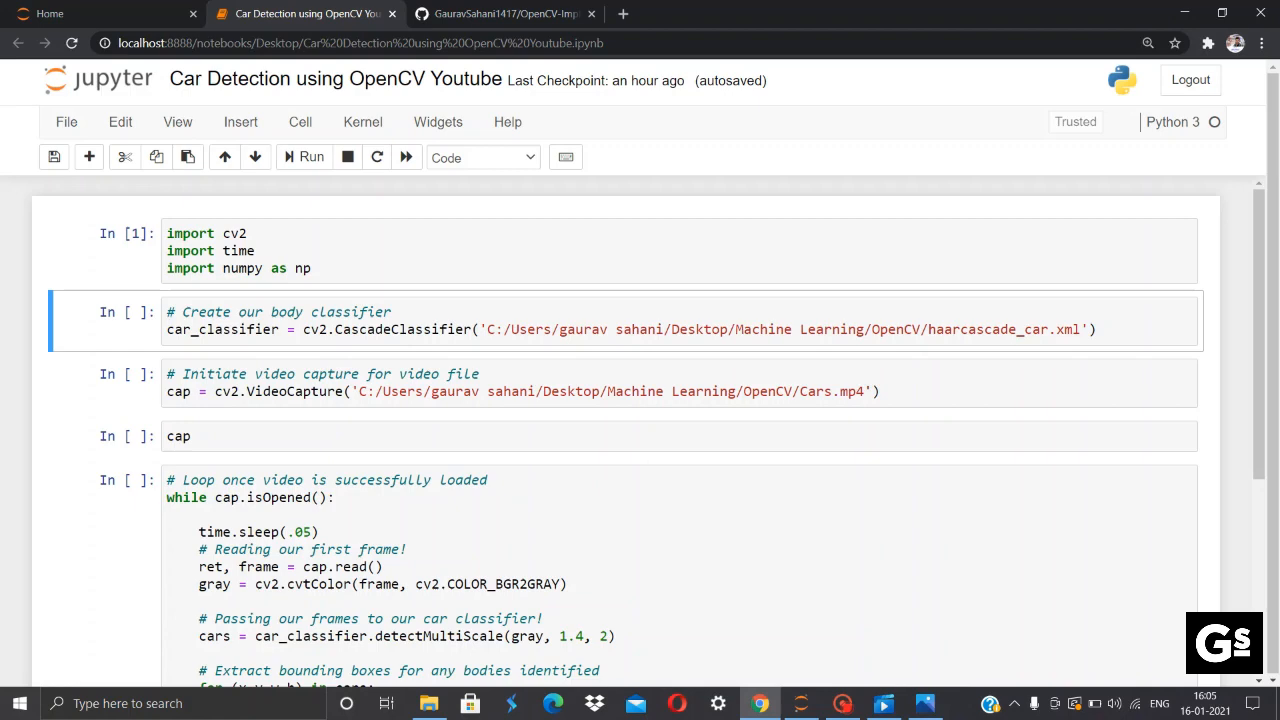
# - Open haarcascade_car.xml from the OpenCV-Implementaion repository on GitHub
pyautogui.click(504, 12)
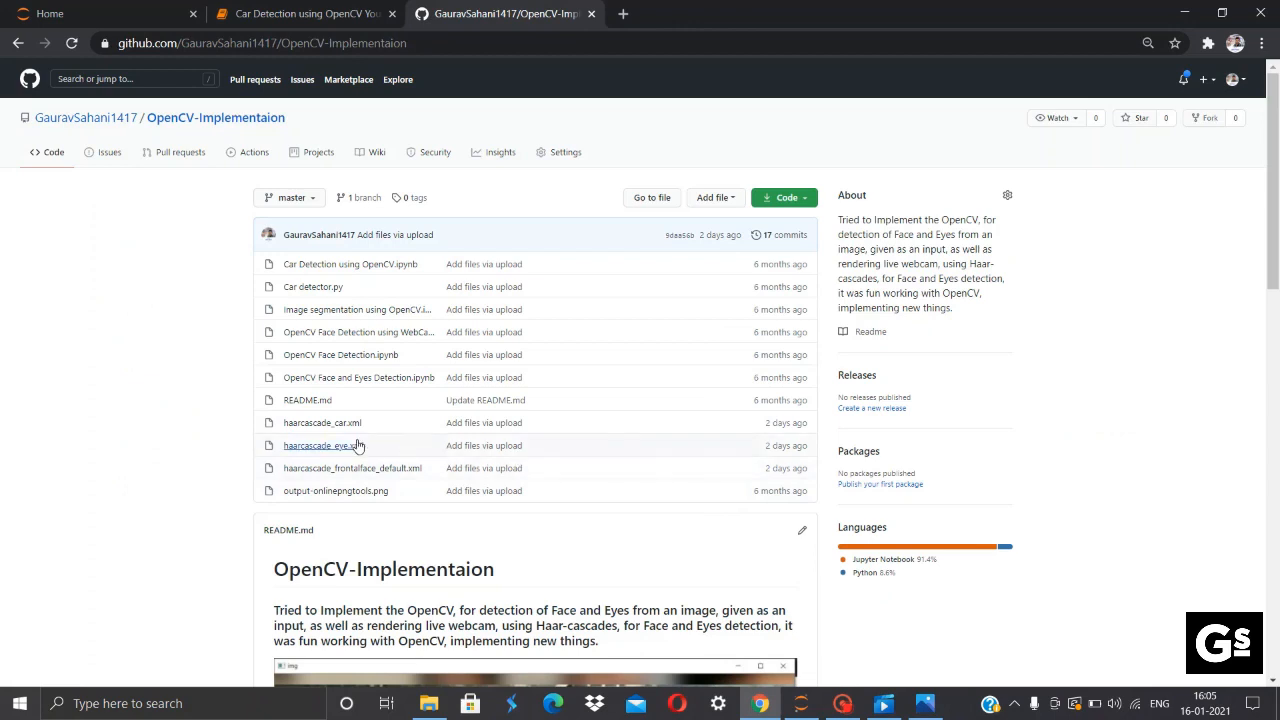
pyautogui.moveTo(322, 422)
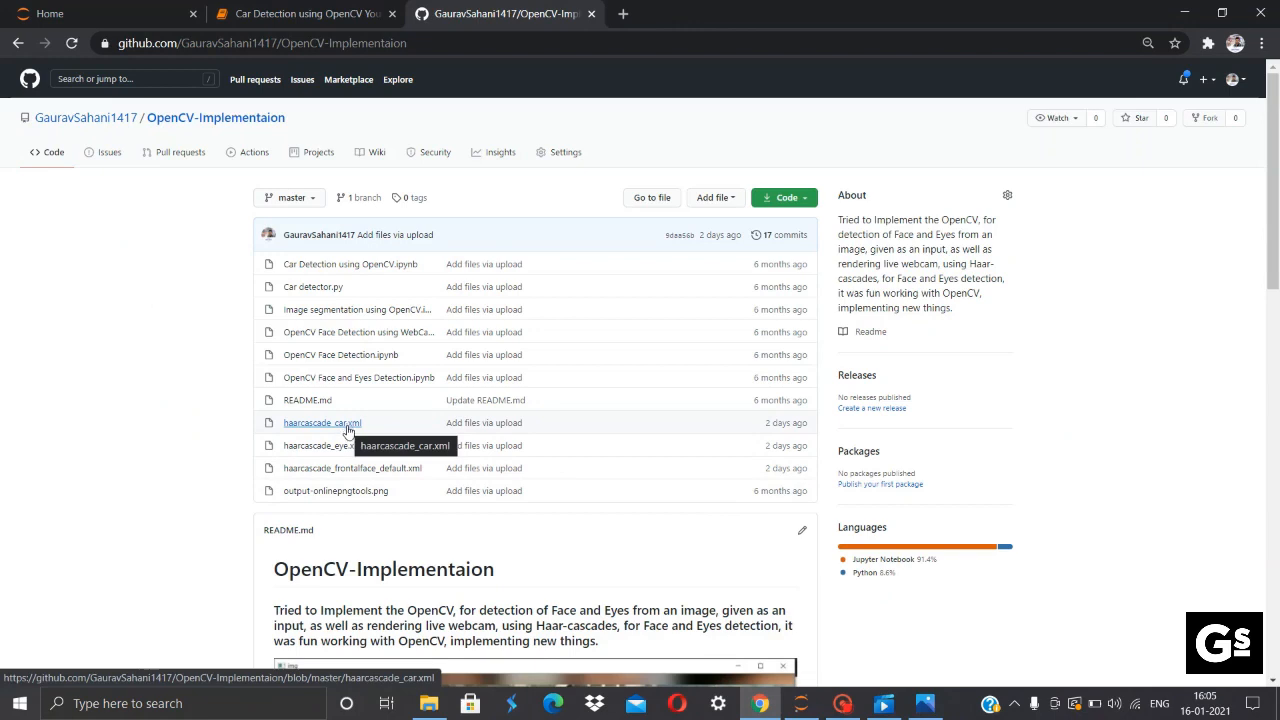
pyautogui.moveTo(270, 460)
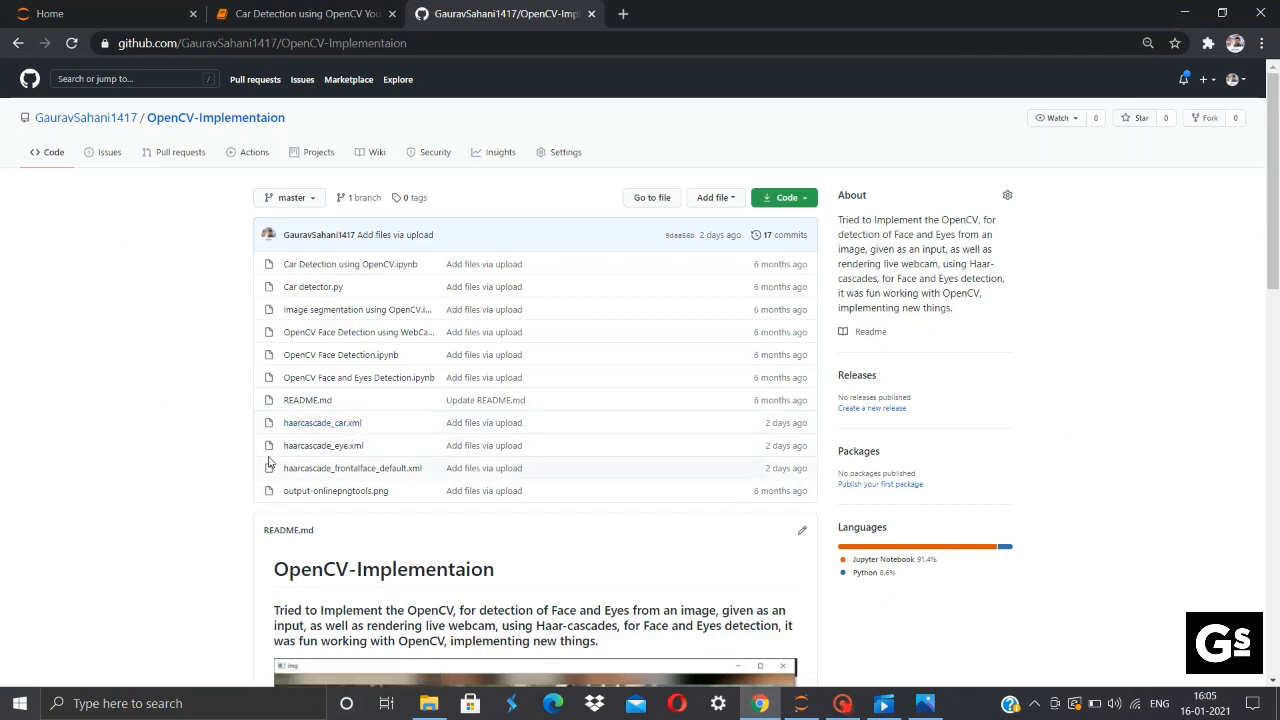
pyautogui.moveTo(322, 422)
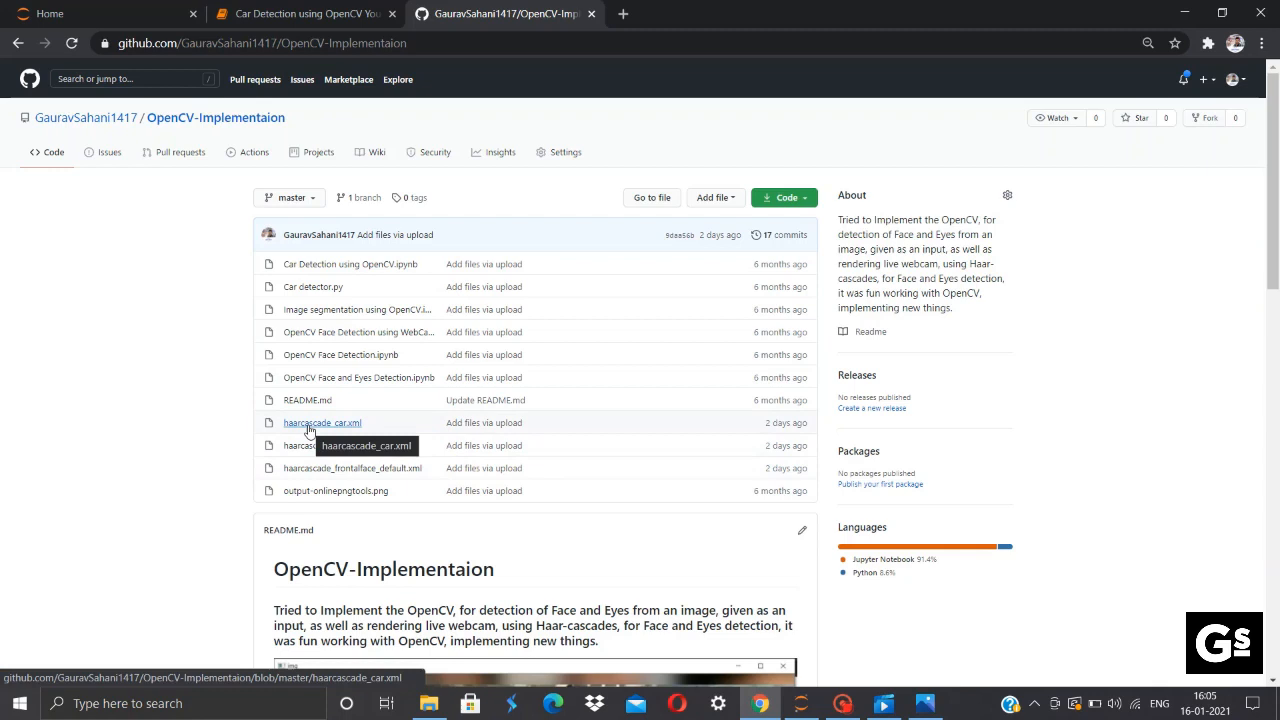
pyautogui.click(322, 422)
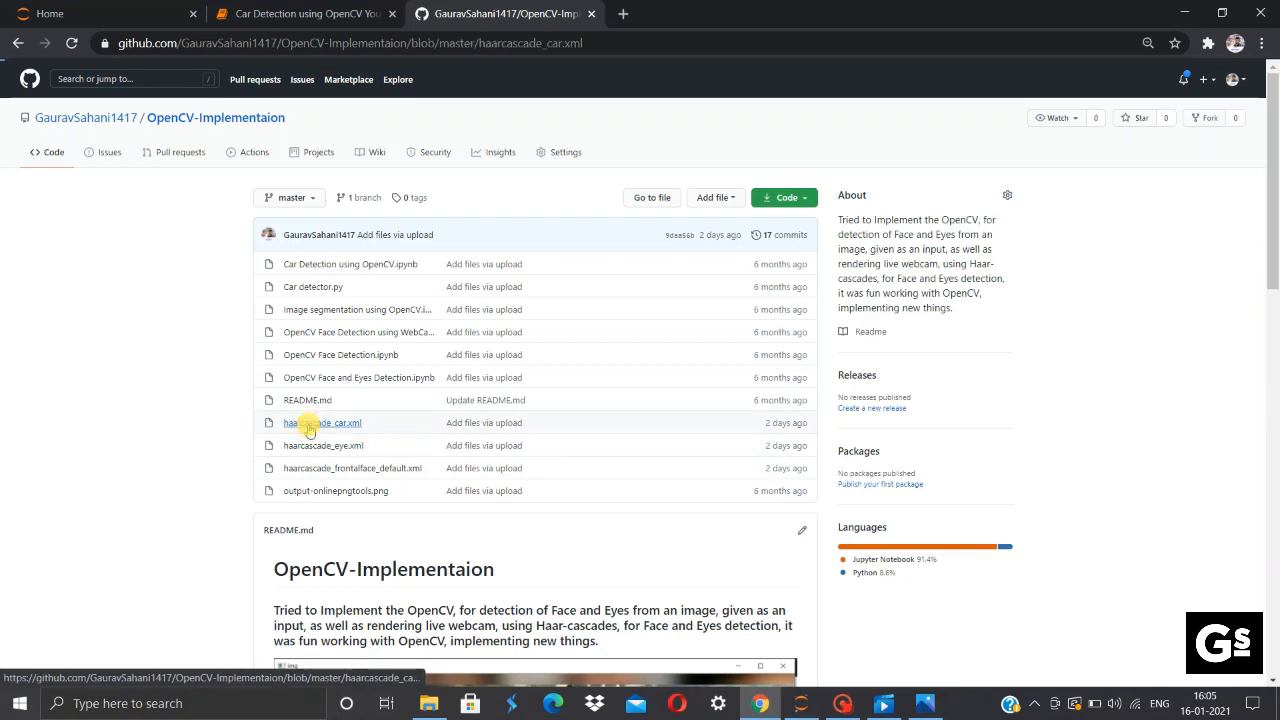
pyautogui.click(324, 422)
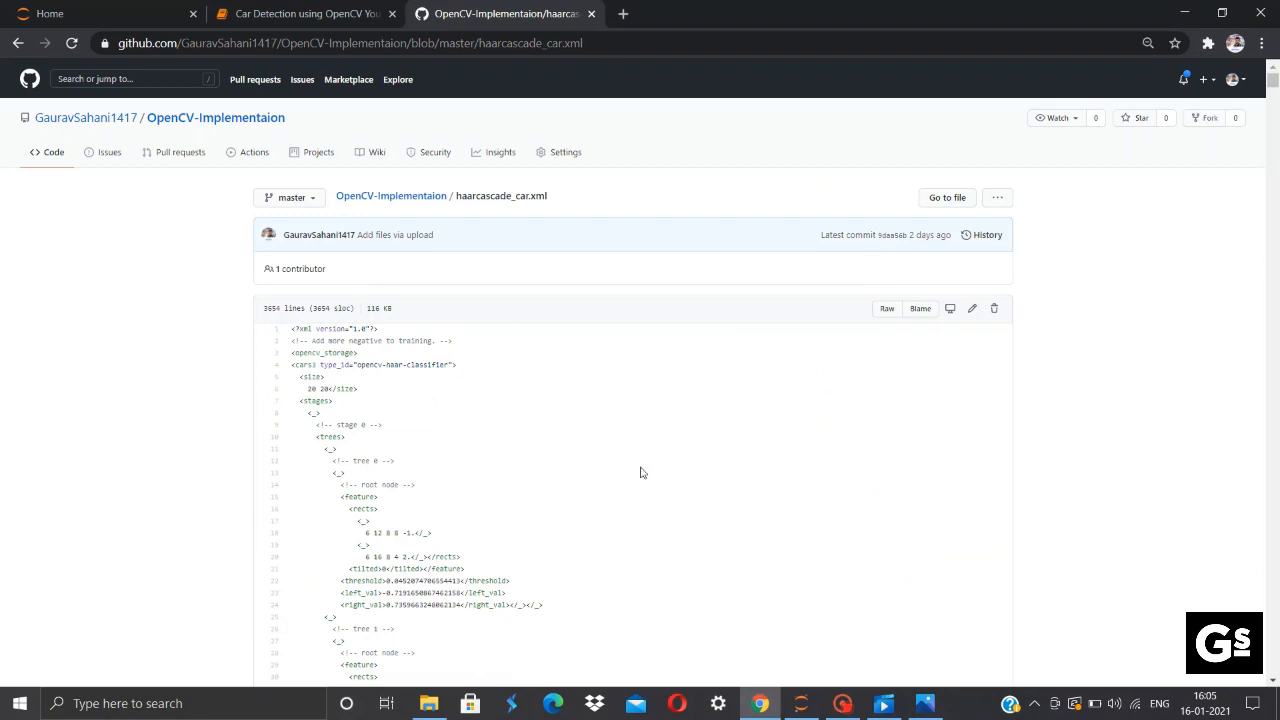
# - View the cascade file as raw XML and save it to the computer via Save as
pyautogui.click(886, 308)
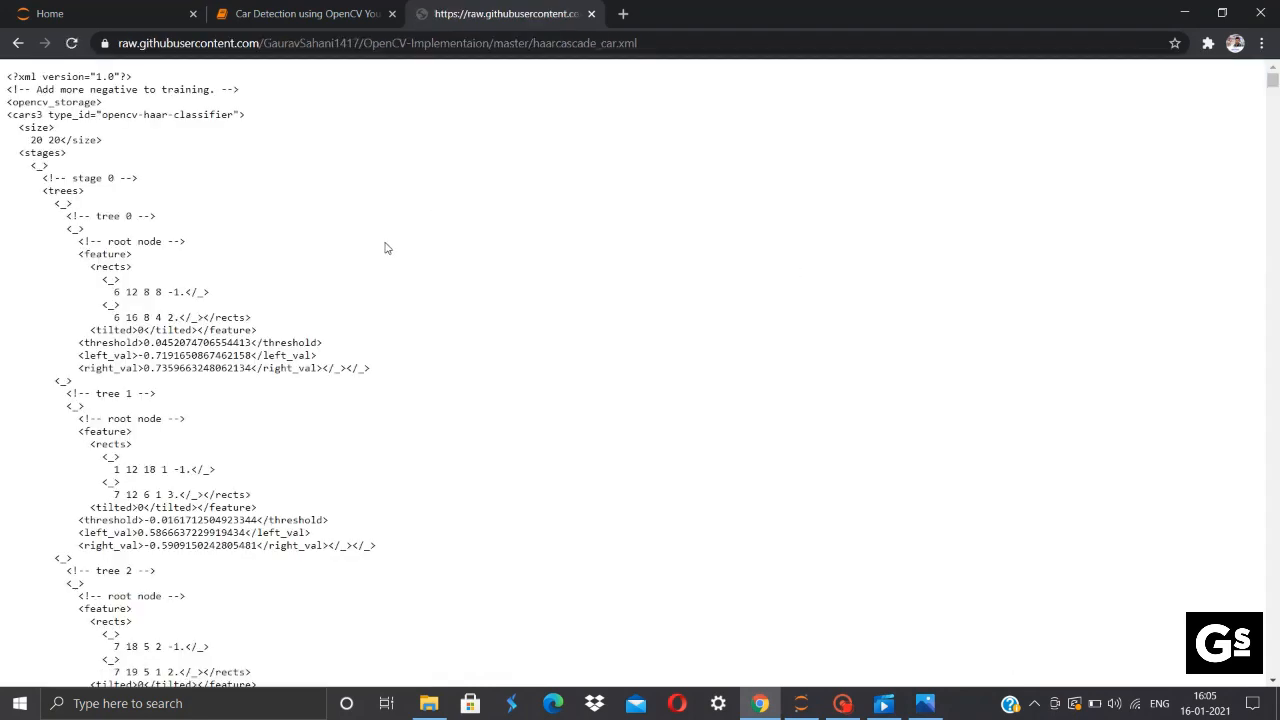
pyautogui.rightClick(388, 248)
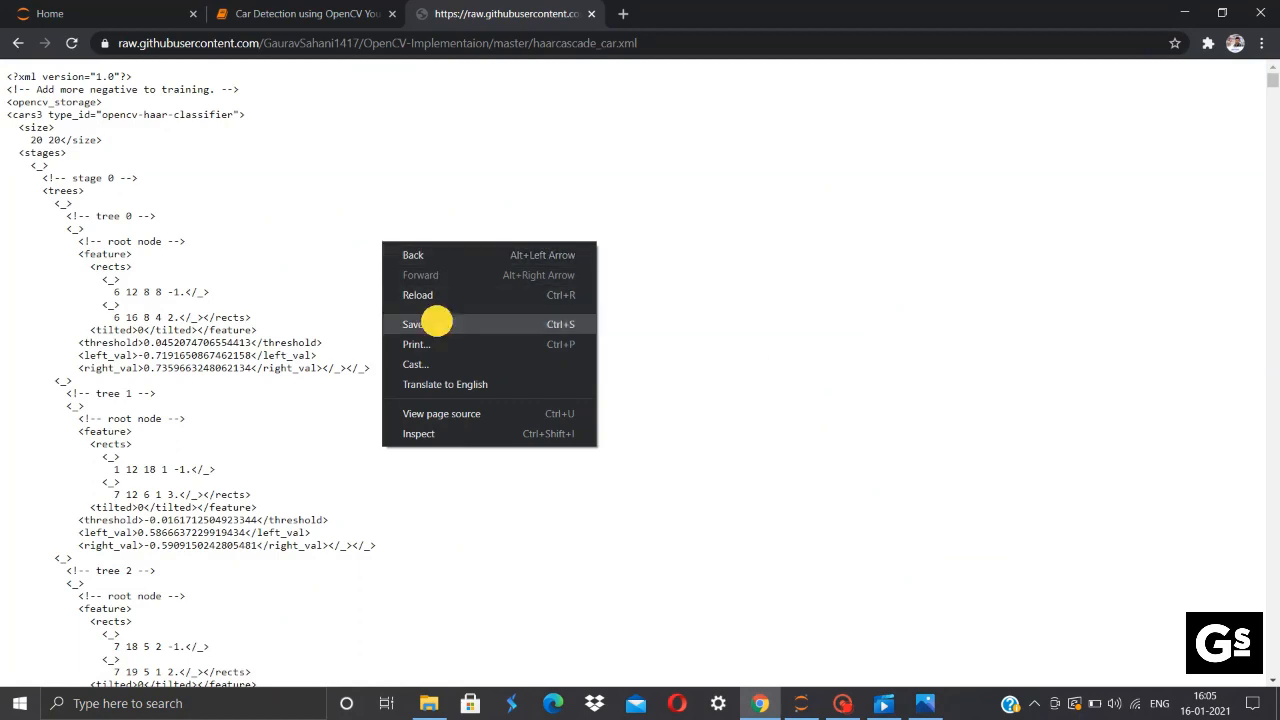
pyautogui.click(412, 324)
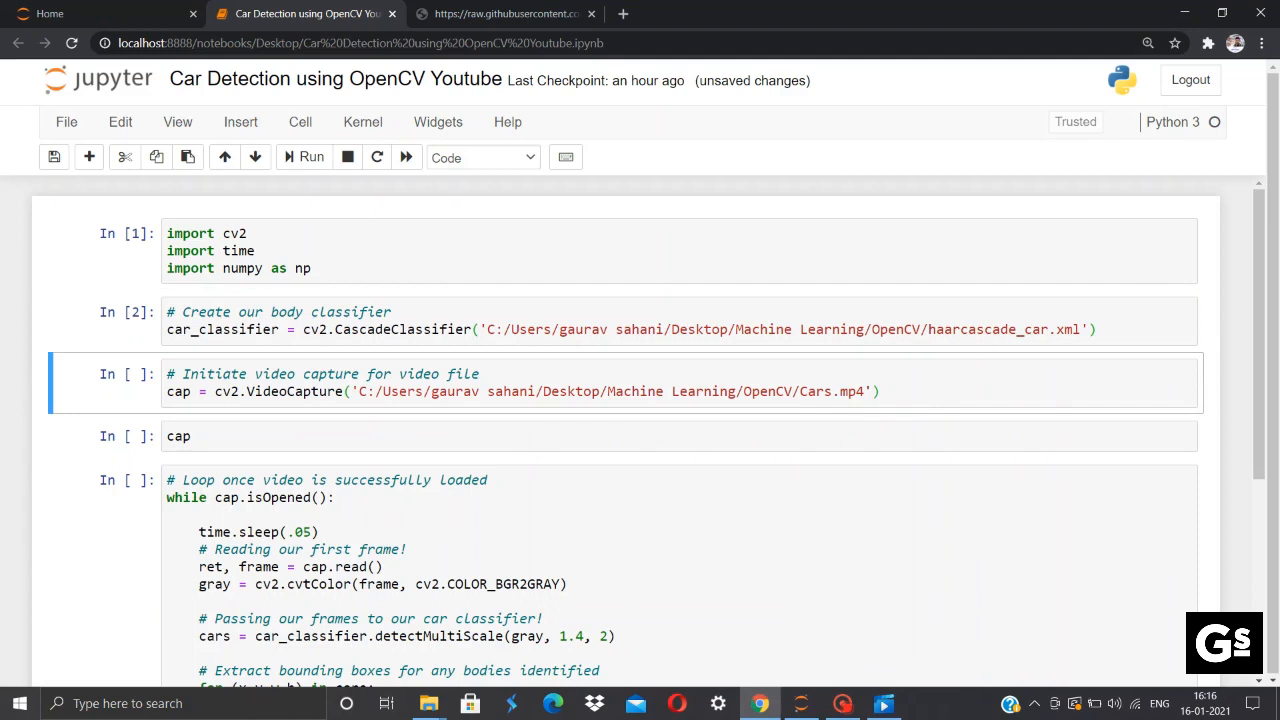
pyautogui.moveTo(220, 416)
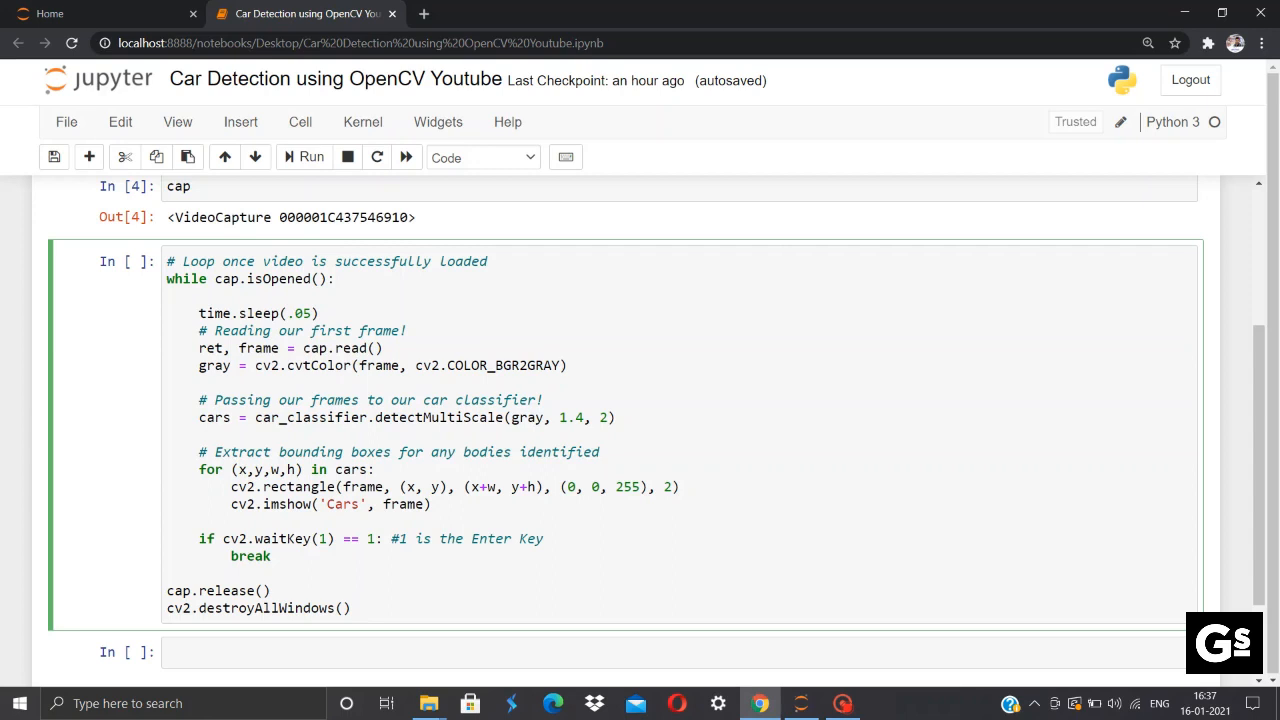
pyautogui.click(342, 348)
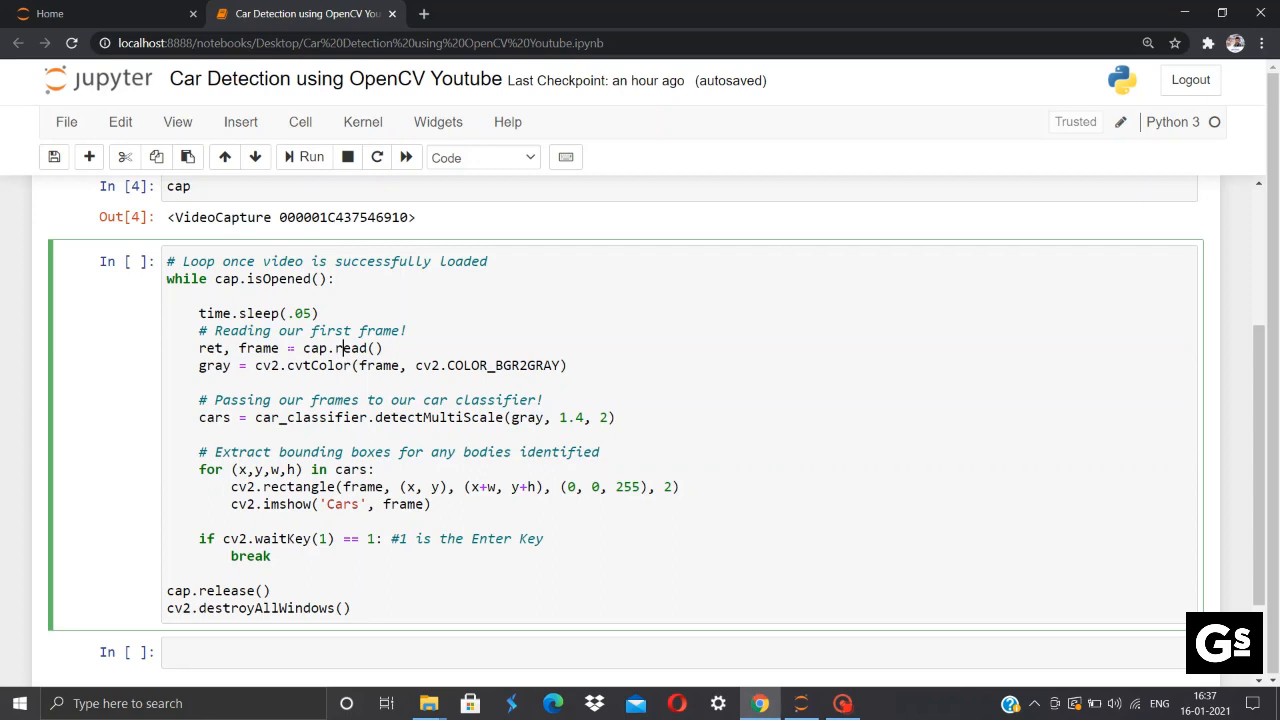
pyautogui.doubleClick(258, 348)
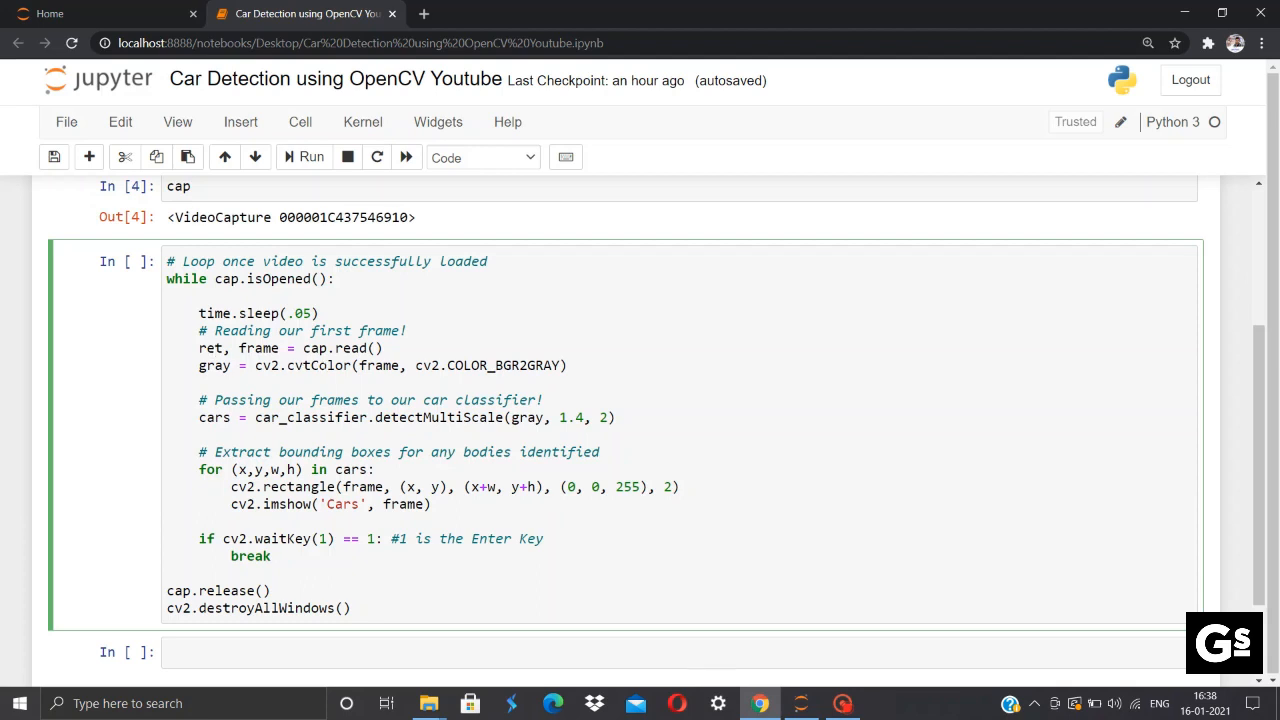
pyautogui.doubleClick(528, 418)
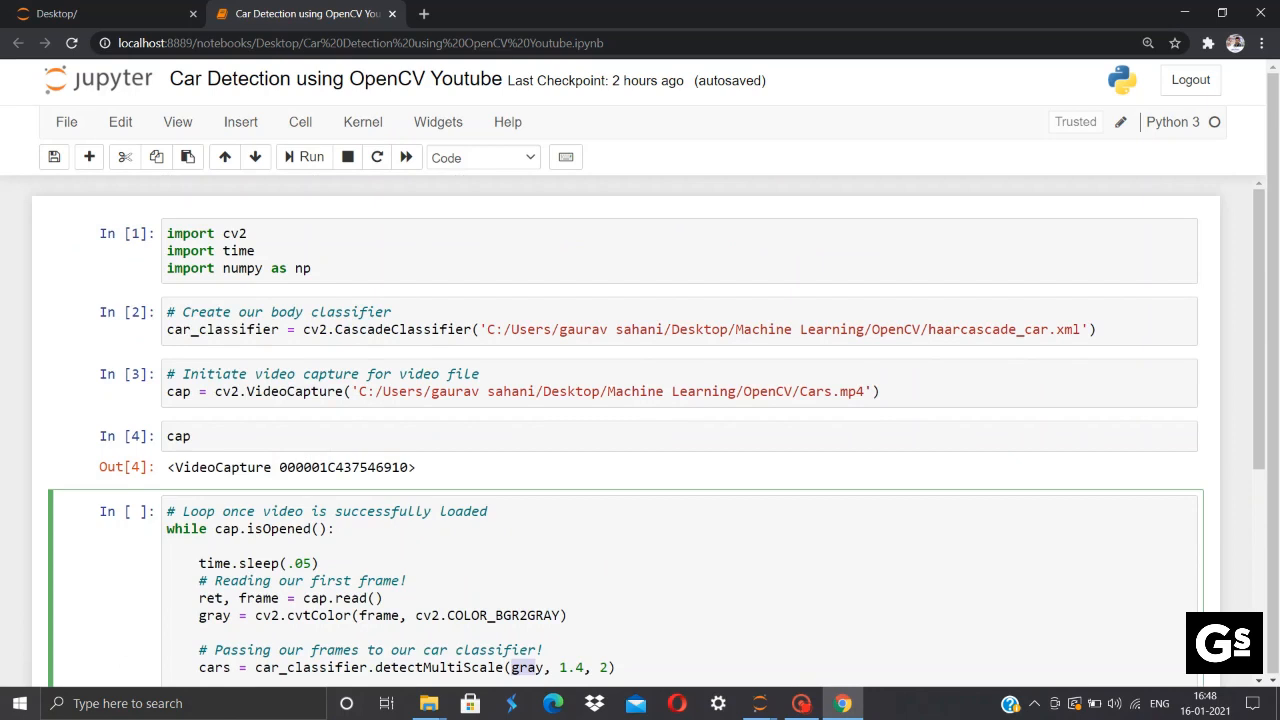
pyautogui.scroll(-3)
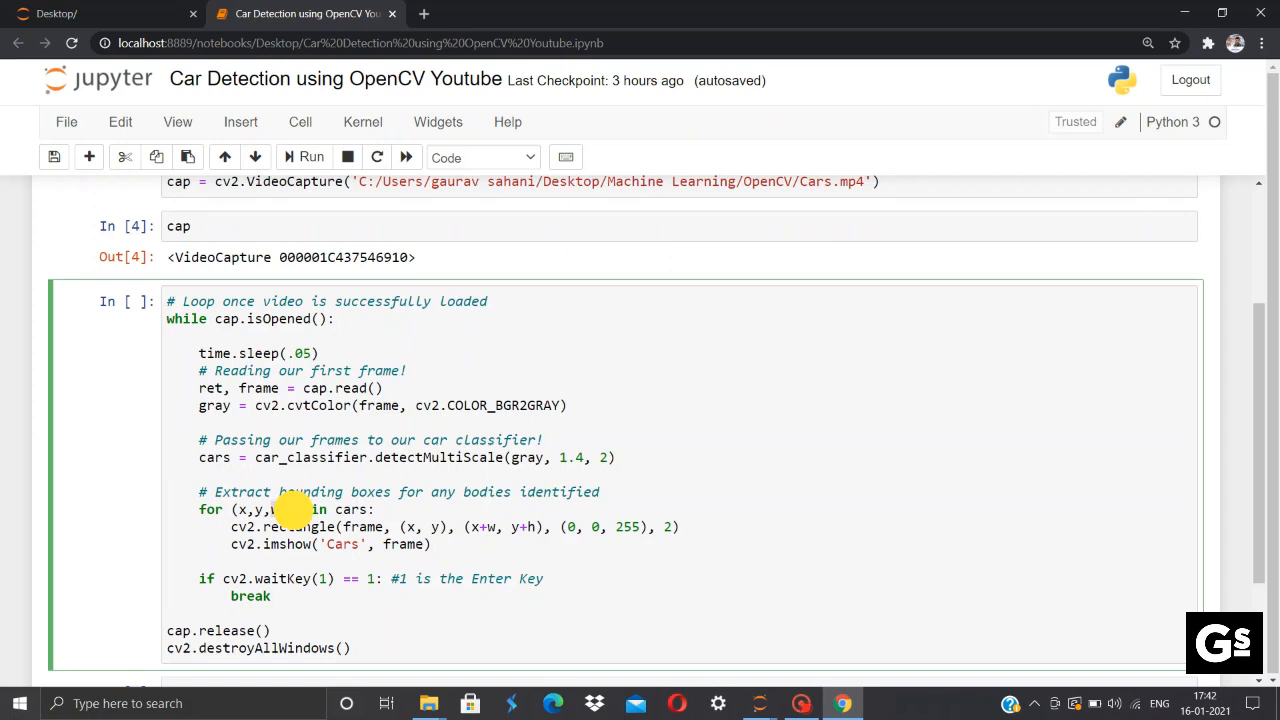
pyautogui.doubleClick(280, 510)
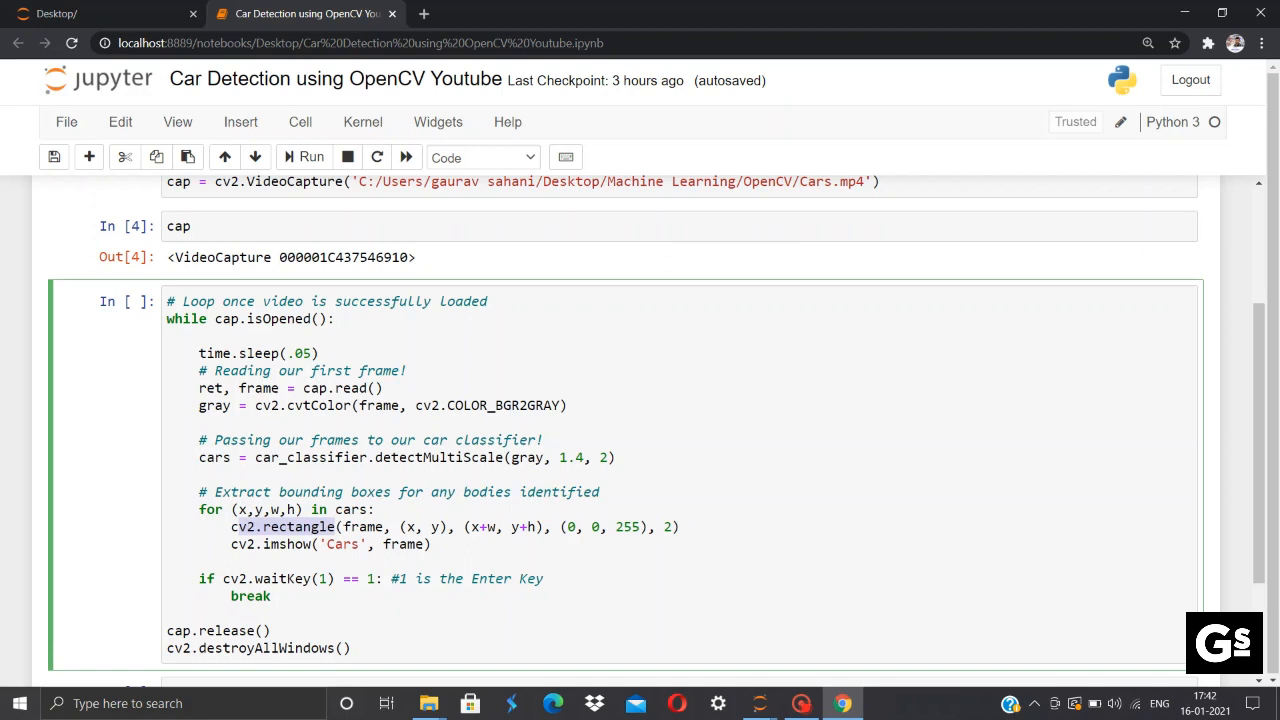
pyautogui.doubleClick(362, 528)
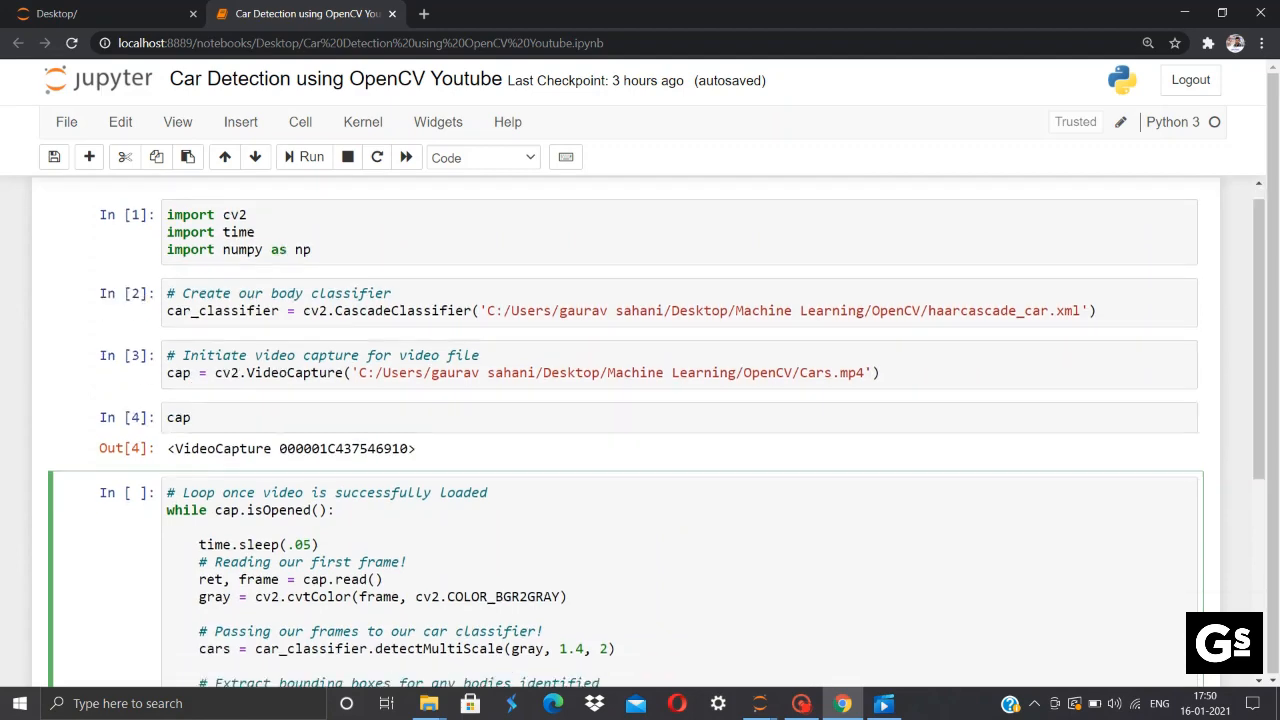
# - Run the import, classifier, capture and detection-loop cells, then close the Cars video window
pyautogui.scroll(-3)
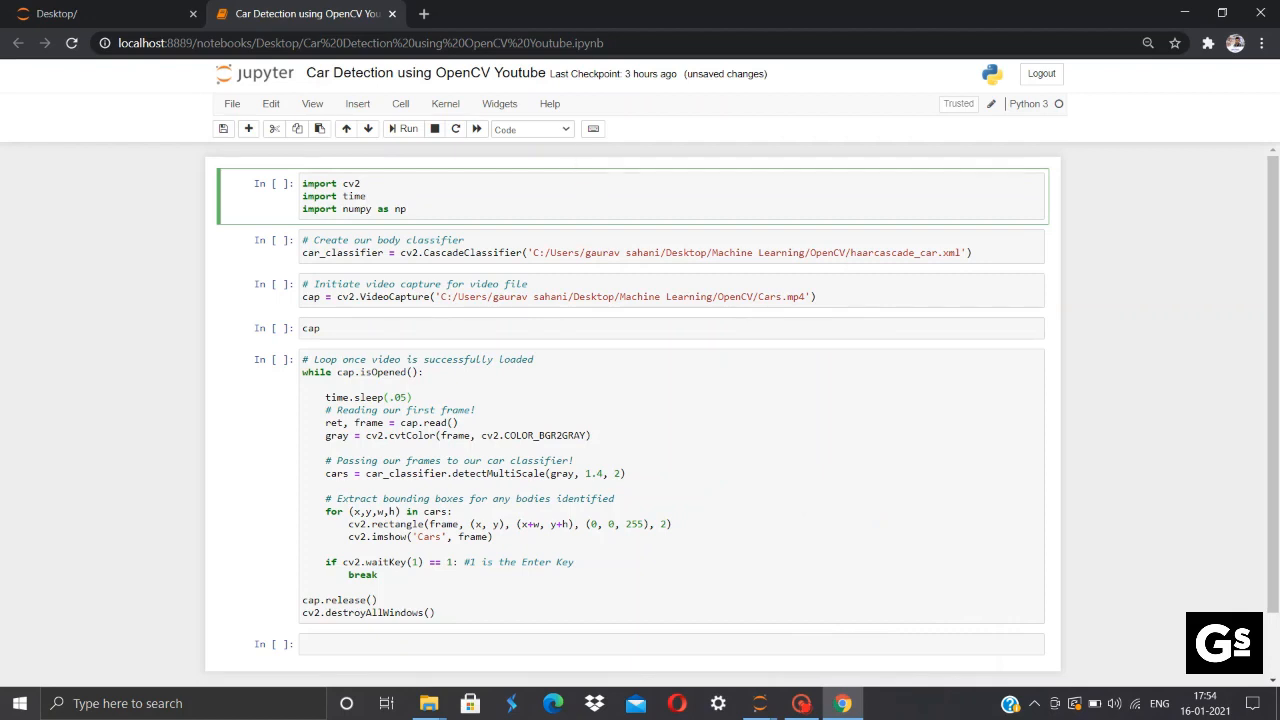
pyautogui.press('shift+Return')
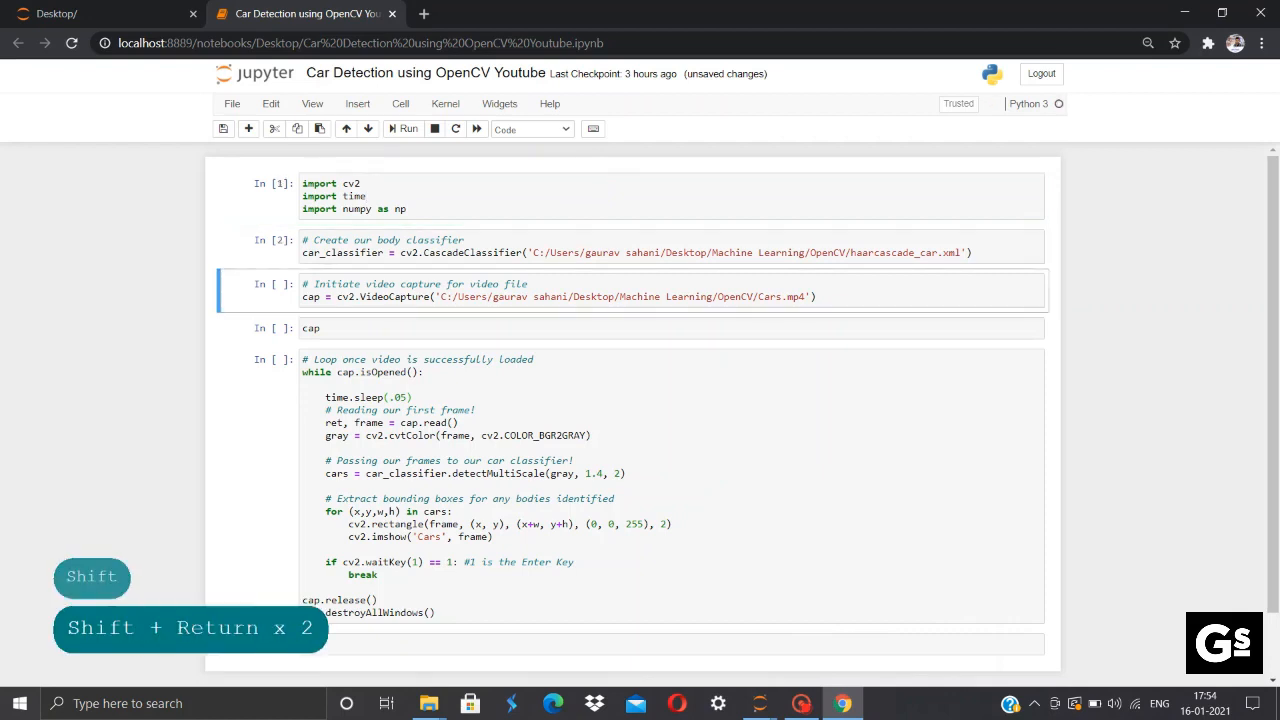
pyautogui.press('shift+Return')
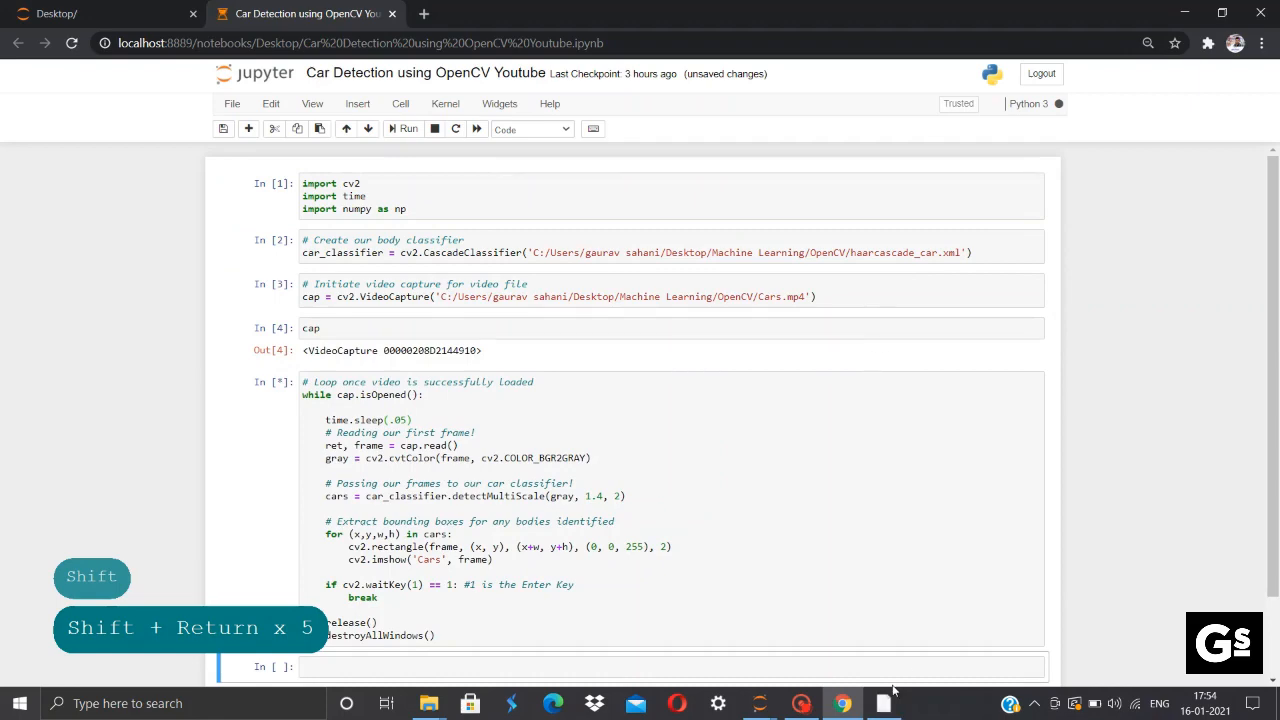
pyautogui.press('shift+Return')
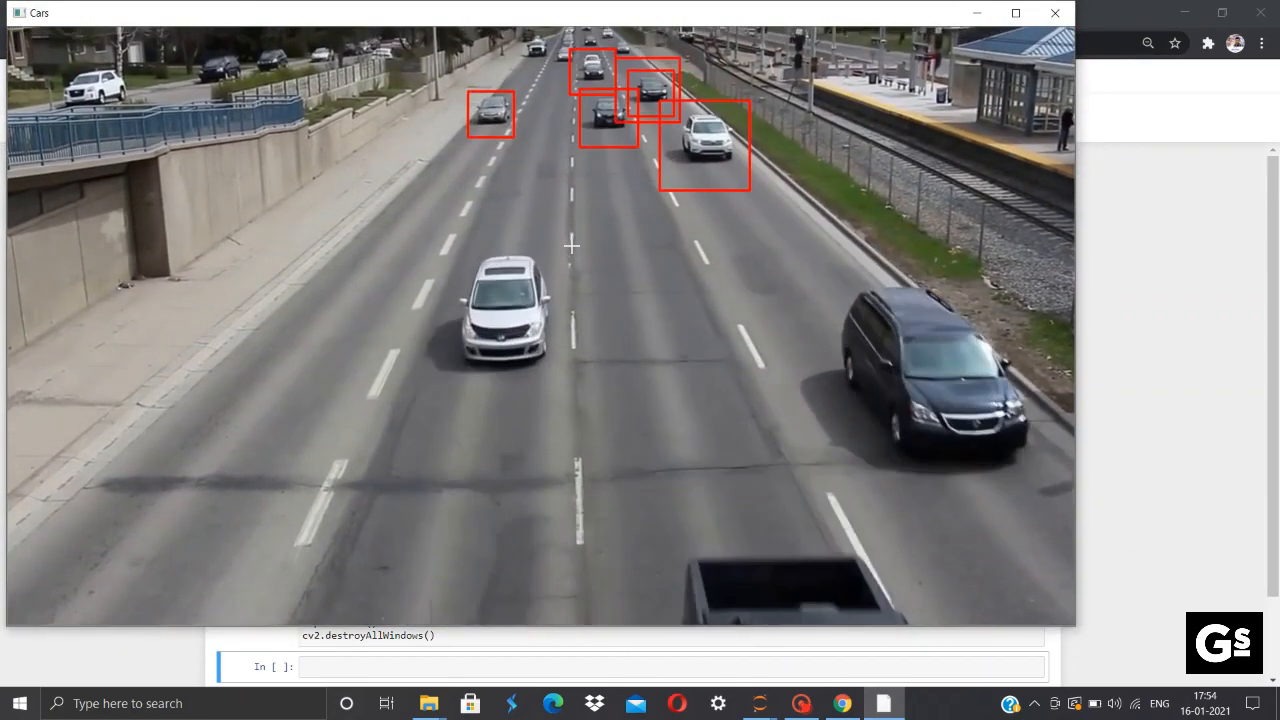
pyautogui.click(844, 704)
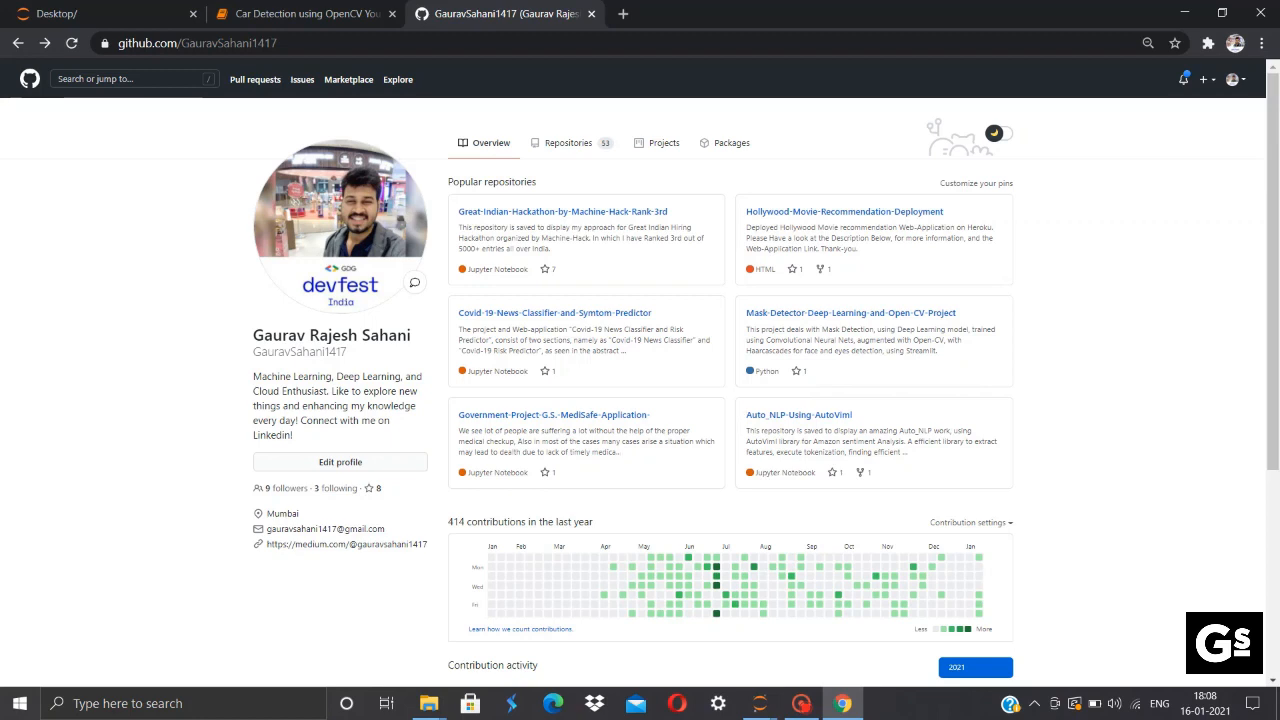
# - Open the OpenCV-Implementaion repository from the profile's Repositories list
pyautogui.click(568, 142)
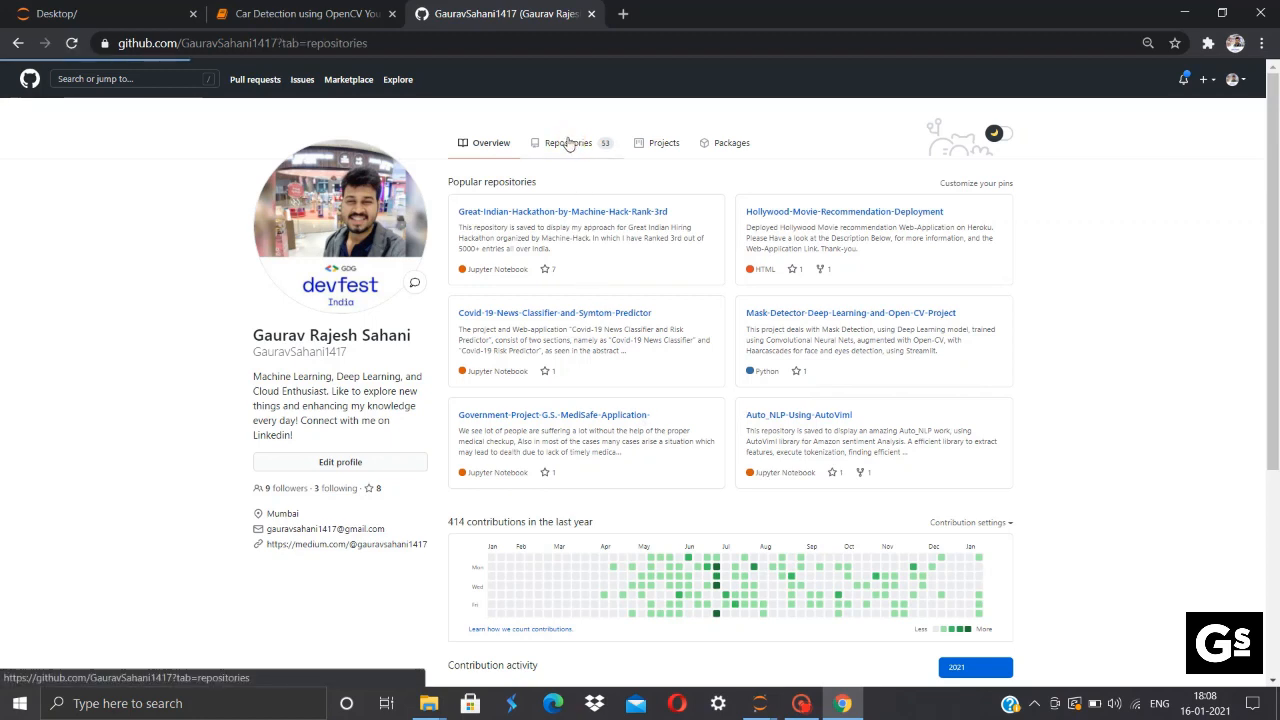
pyautogui.click(568, 142)
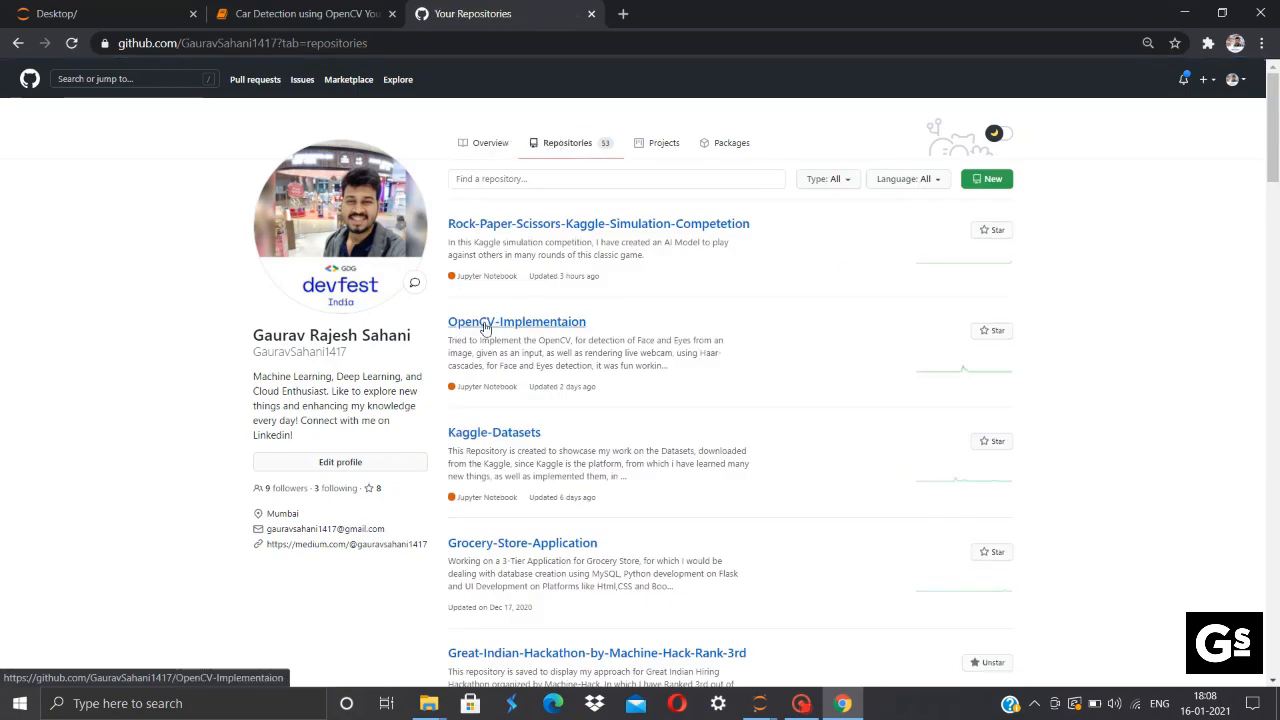
pyautogui.click(516, 320)
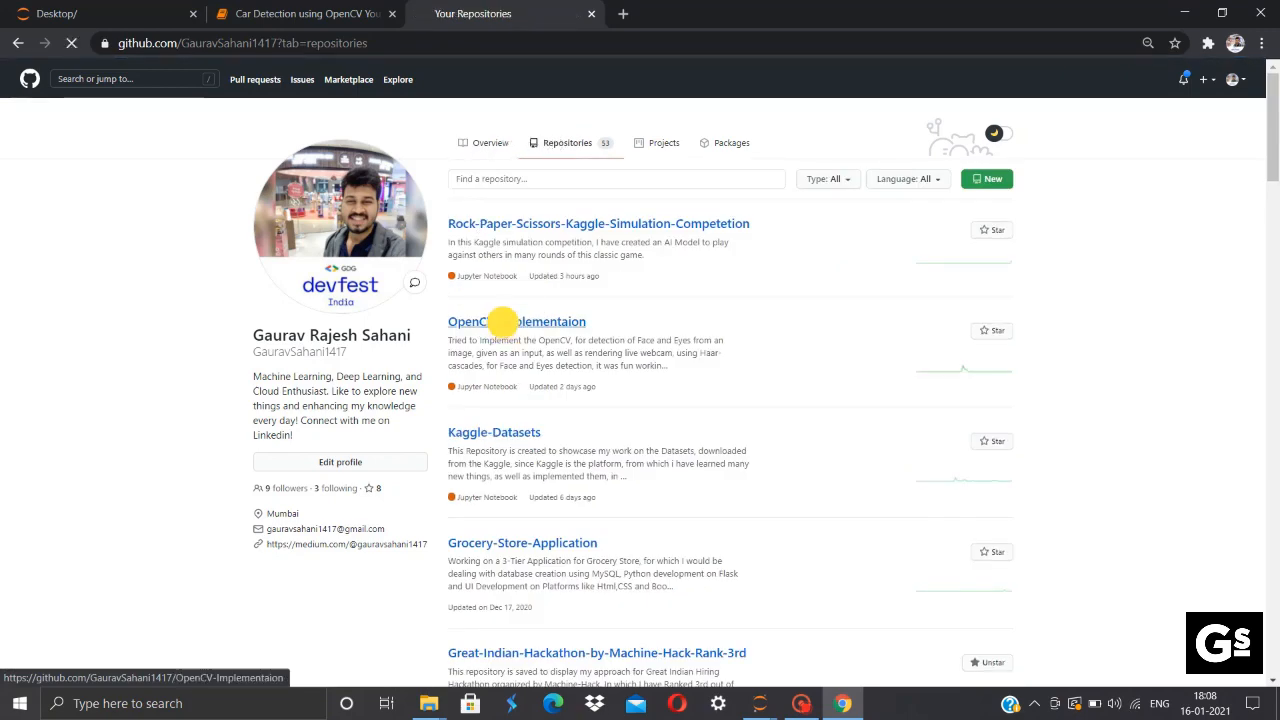
pyautogui.click(516, 320)
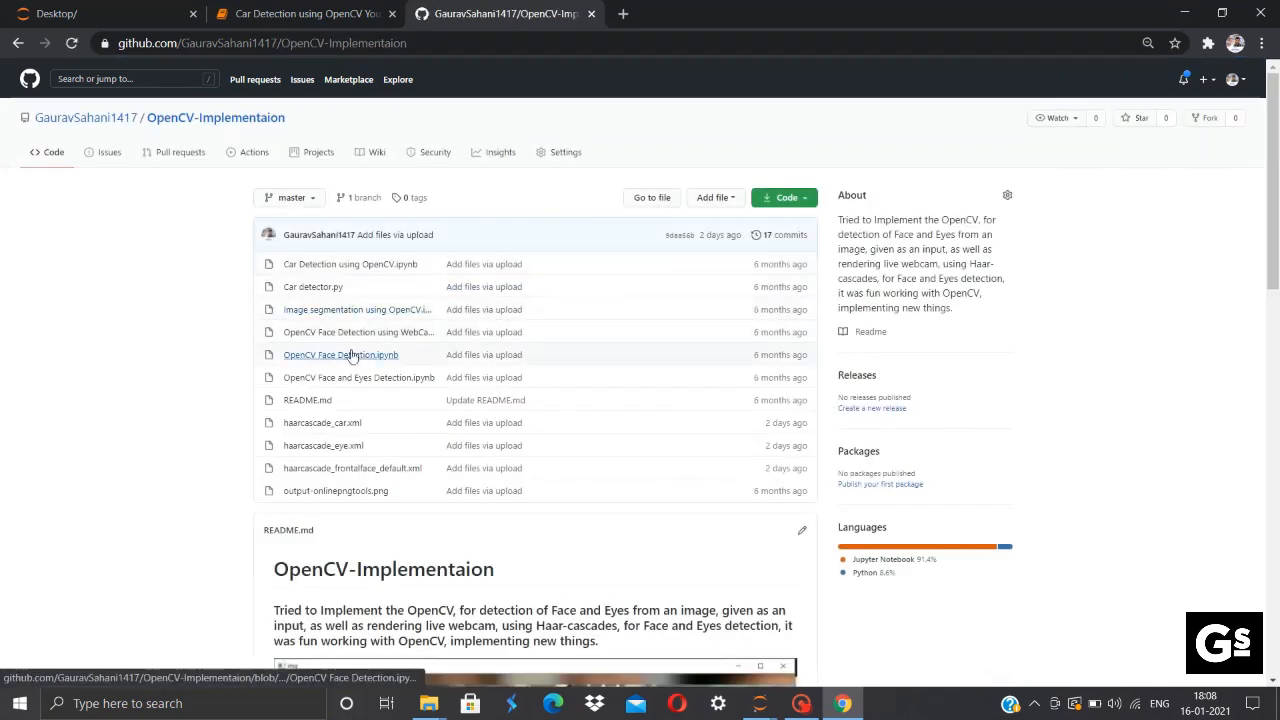
pyautogui.moveTo(356, 376)
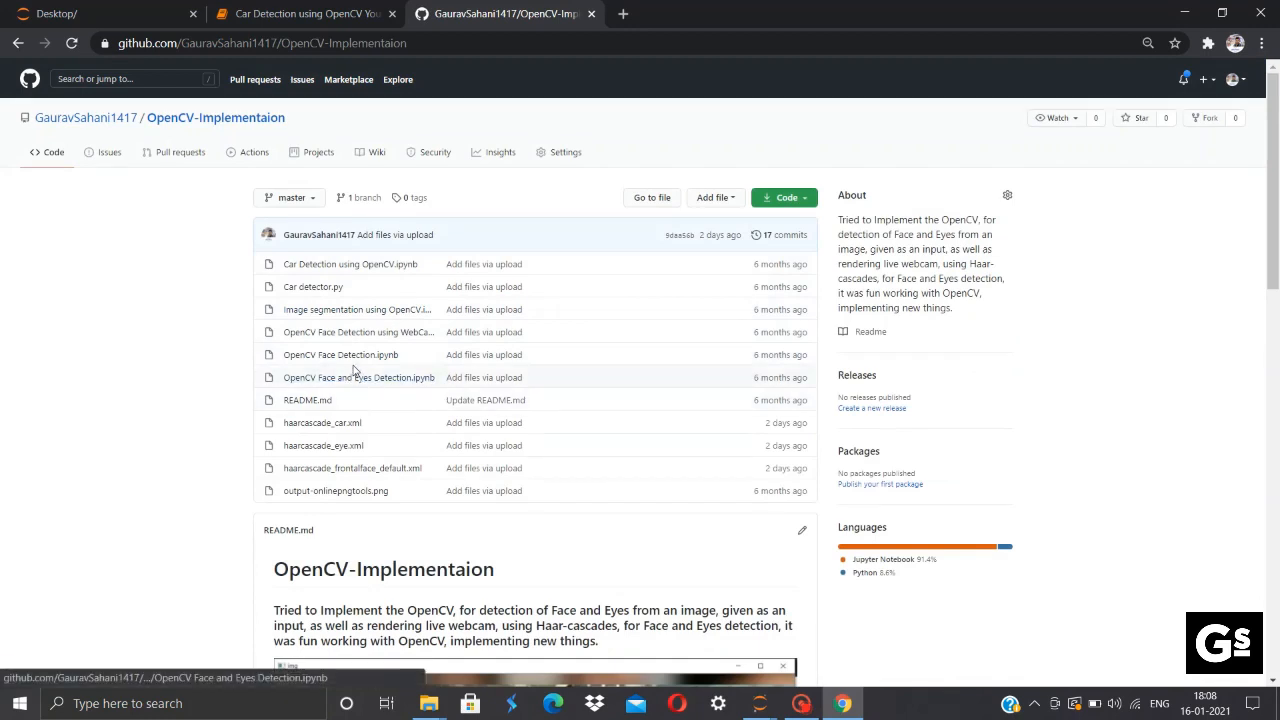
pyautogui.moveTo(340, 354)
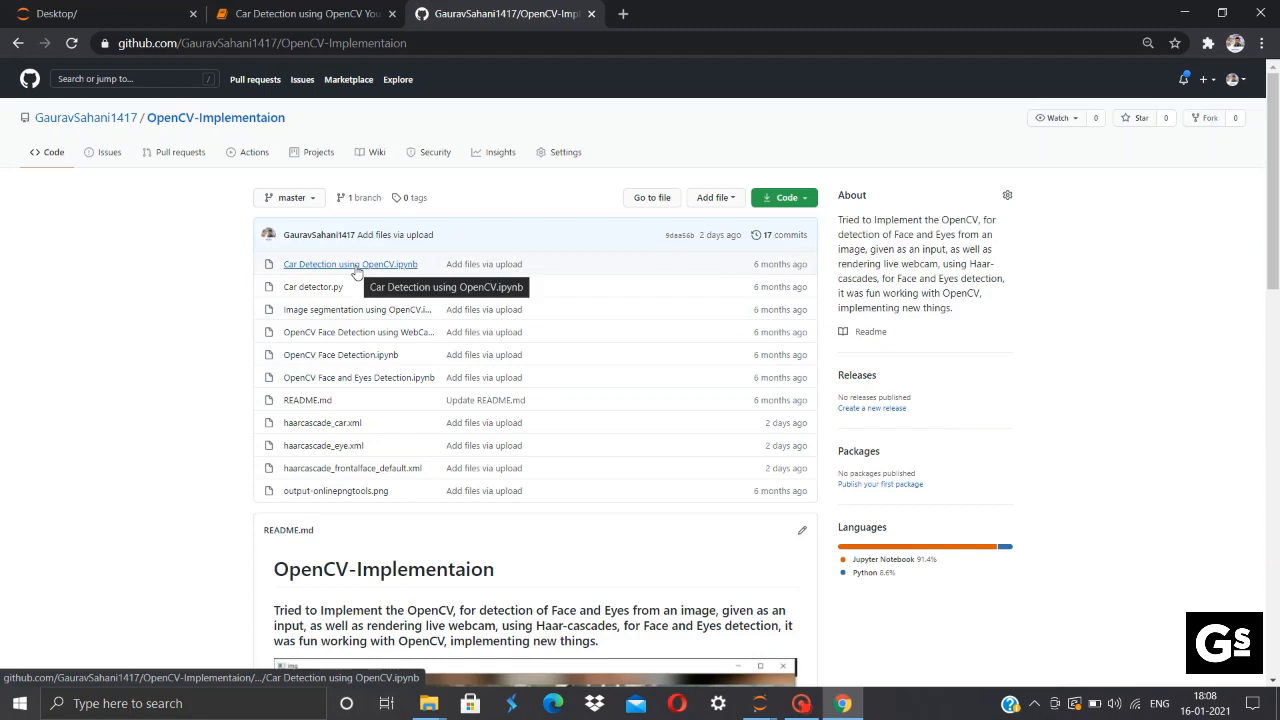
# - Open the rendered Car Detection using OpenCV.ipynb notebook from the repository file list
pyautogui.click(350, 264)
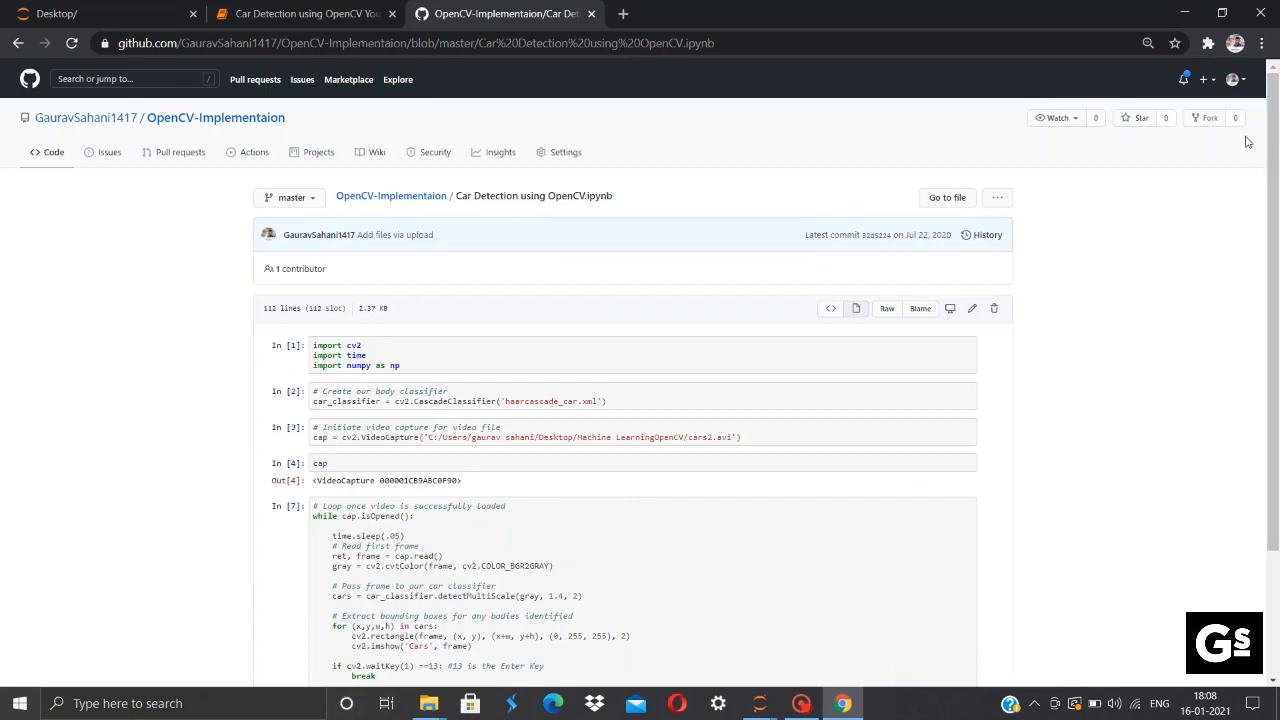
pyautogui.moveTo(1070, 352)
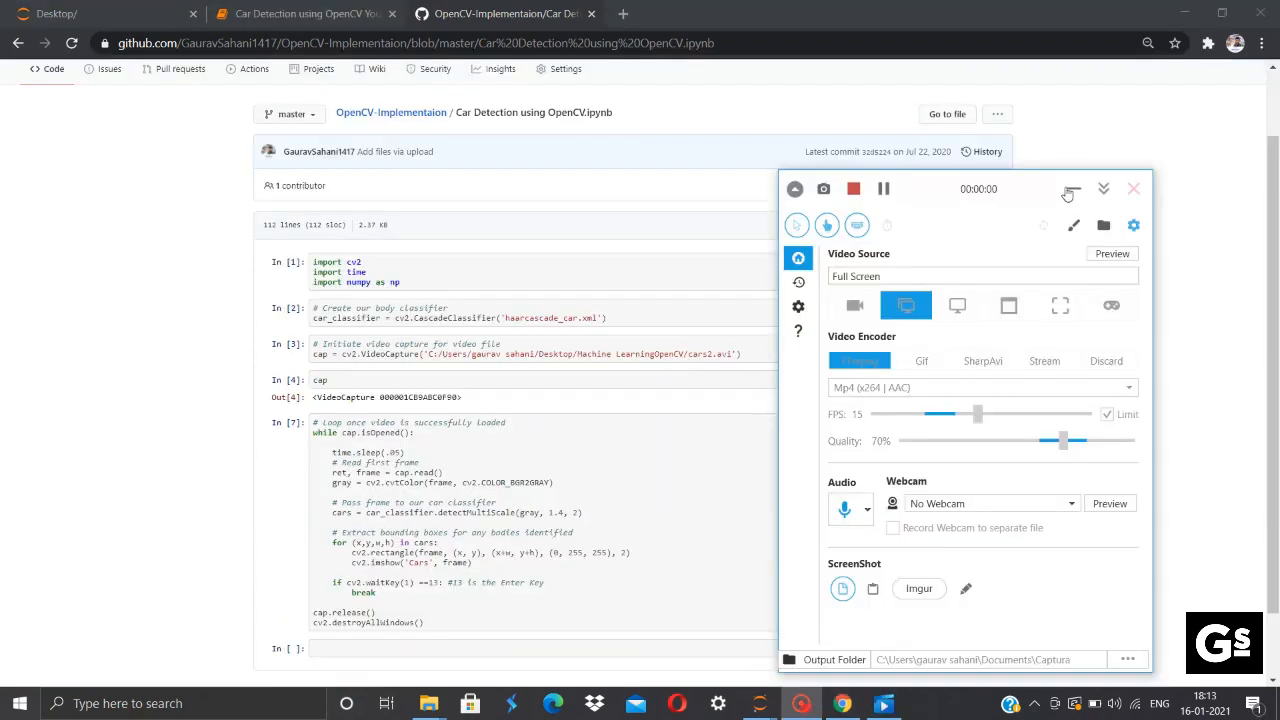
pyautogui.click(1104, 188)
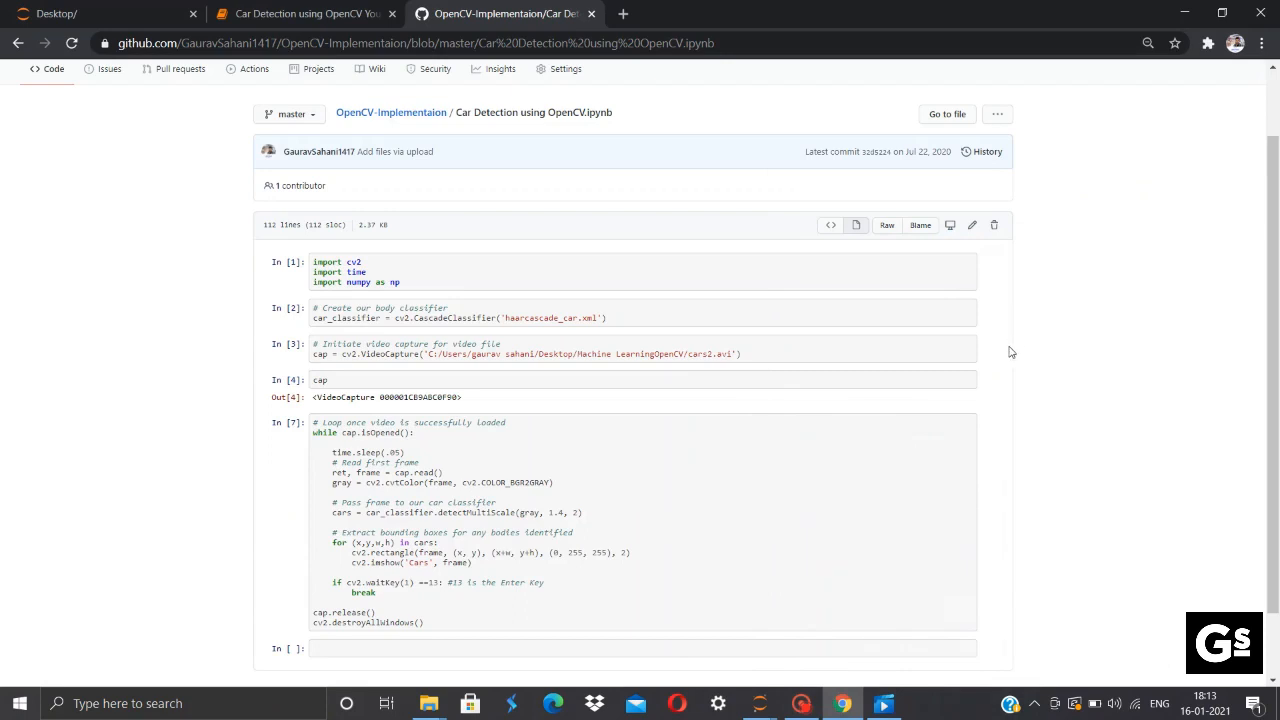